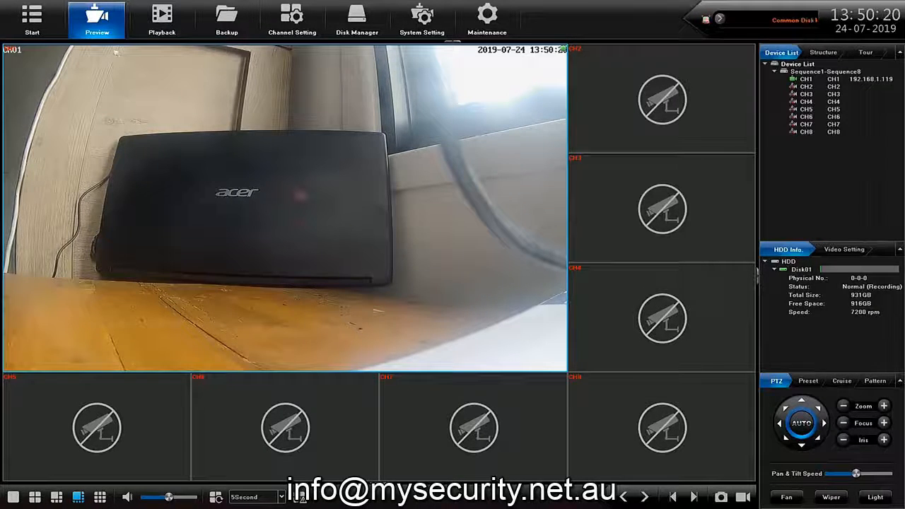
Open the Playback screen from the top toolbar, showing channels CH1–CH8 and 24 July 2019.
{"action": "left_click", "coordinate": [162, 18]}
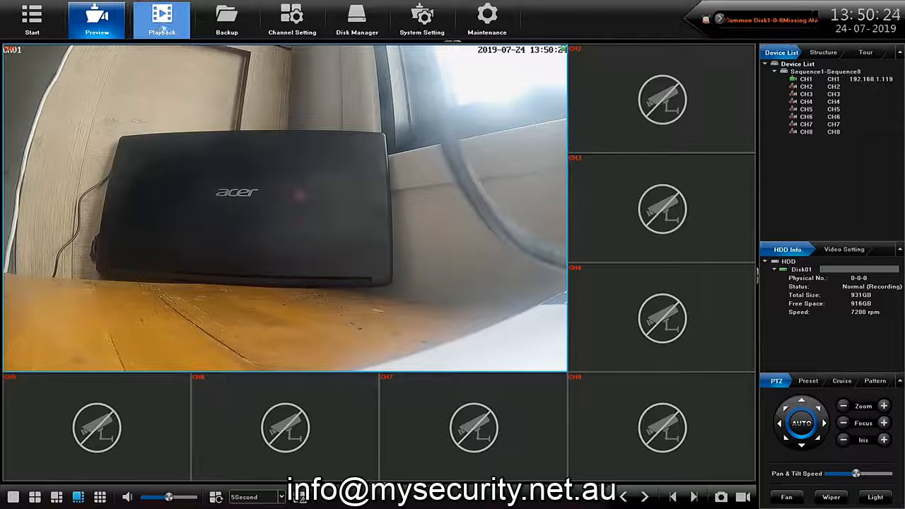
{"action": "left_click", "coordinate": [161, 18]}
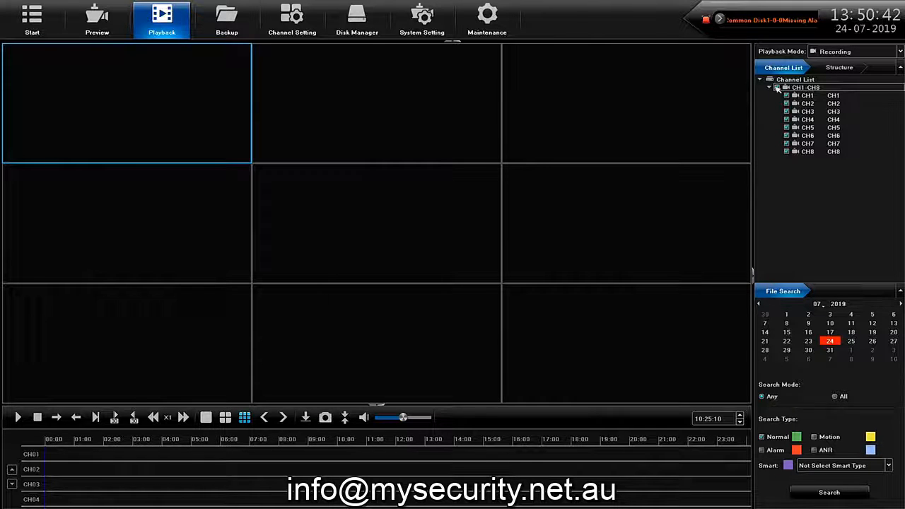
{"action": "left_click", "coordinate": [776, 87]}
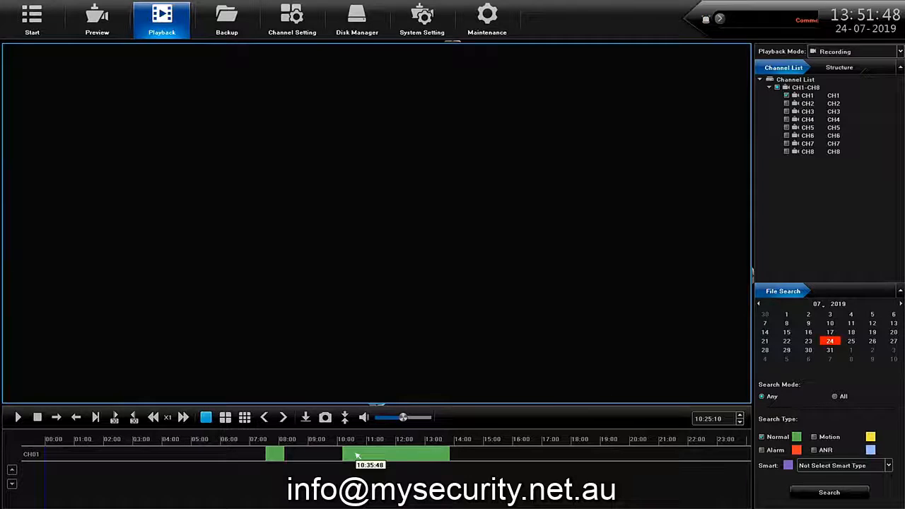
Play CH01's 24 July 2019 recording from about 10:35 on the green timeline.
{"action": "left_click", "coordinate": [357, 454]}
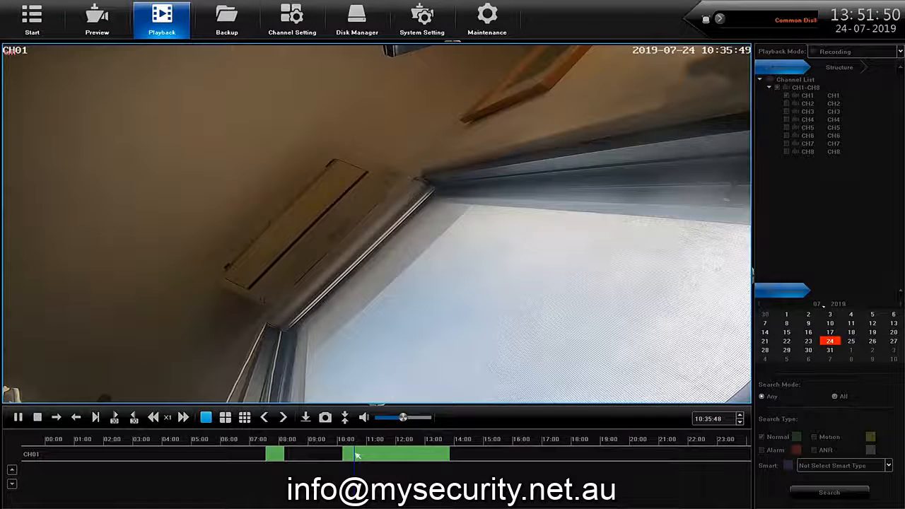